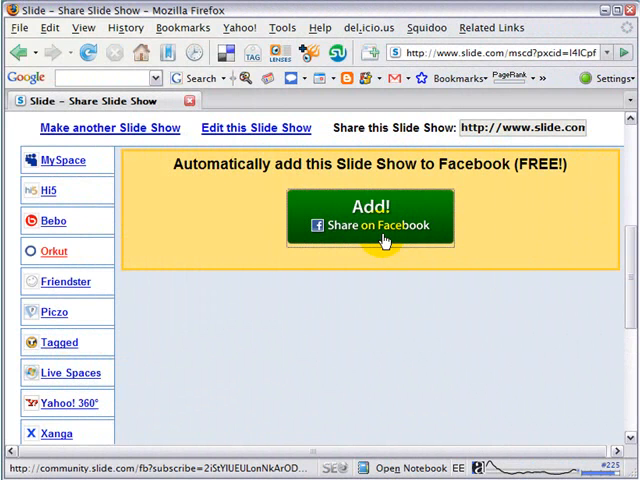
click(370, 218)
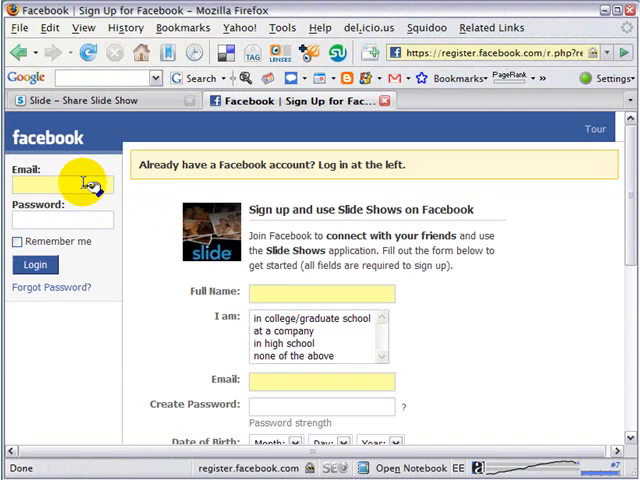
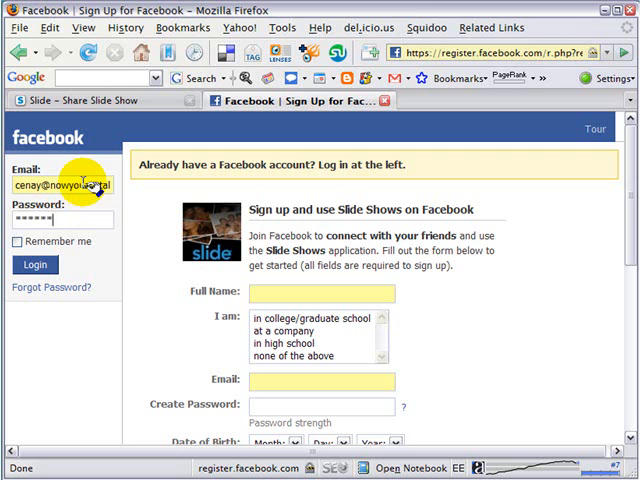
click(34, 264)
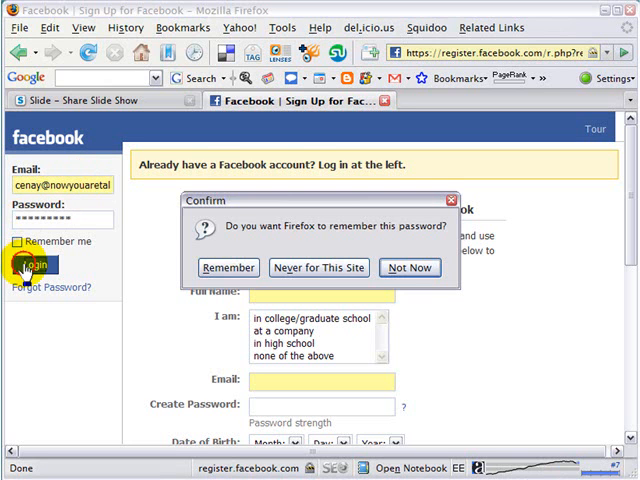
click(408, 268)
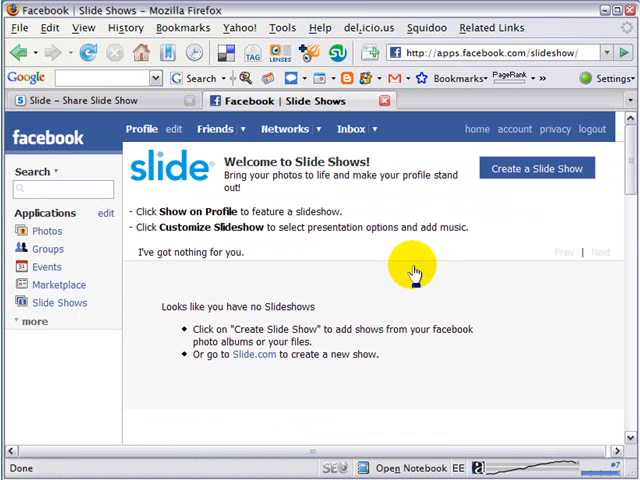
mouse_move(488, 220)
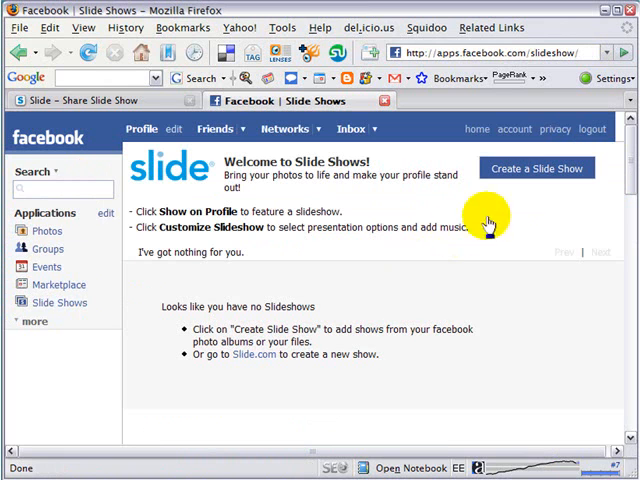
mouse_move(532, 170)
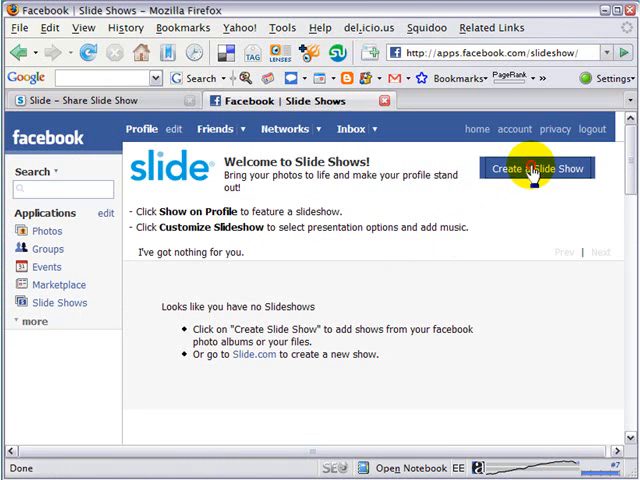
Choose 'Create a Slide Show' on the Slide Shows welcome page
click(538, 168)
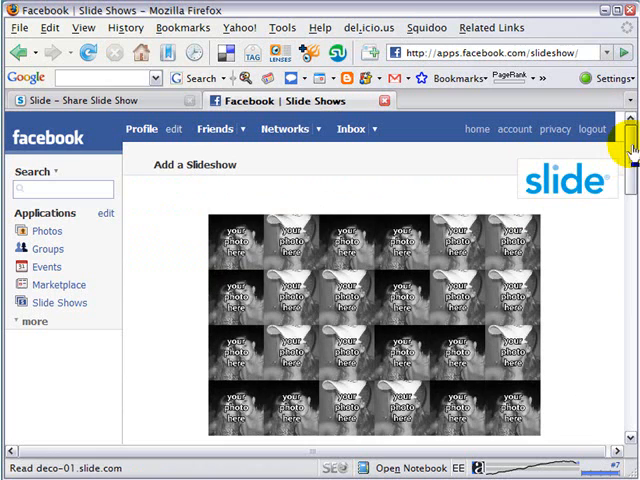
Import images from an existing Slide.com slideshow and give the slideshow the checker display style
scroll(down, 3)
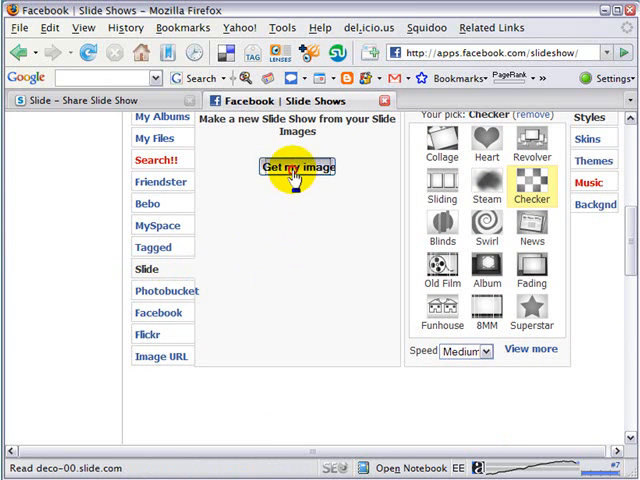
click(296, 166)
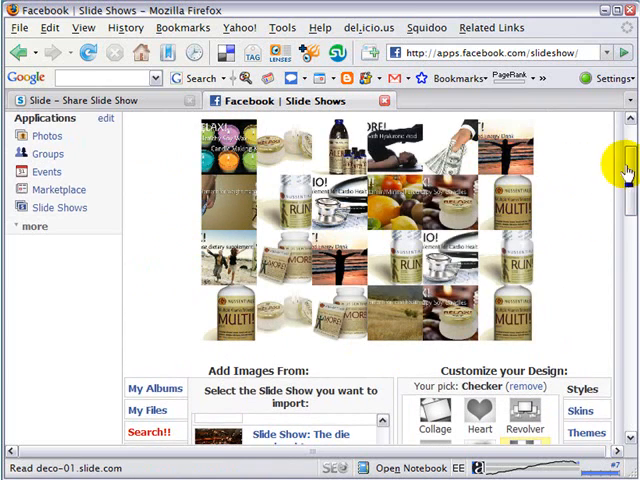
scroll(down, 3)
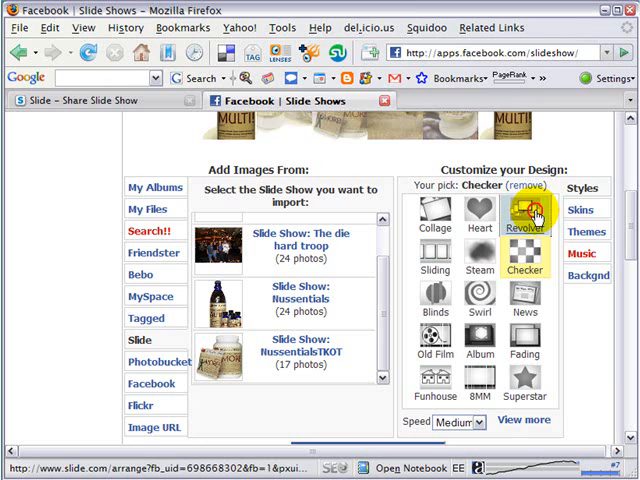
click(524, 210)
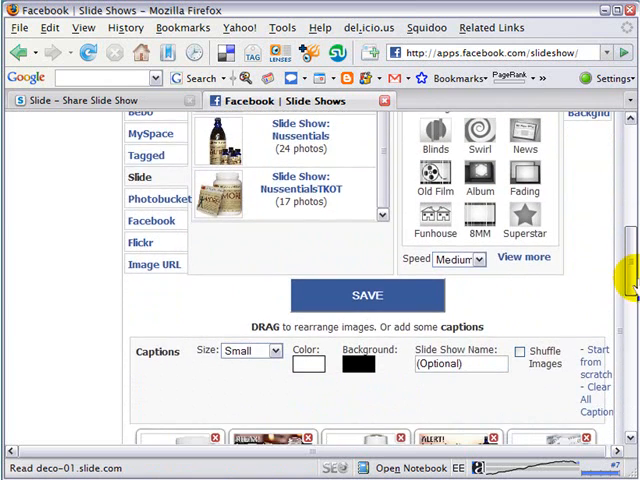
Save the slideshow and review the 'Invite your friends to Slideshows!' page
click(368, 296)
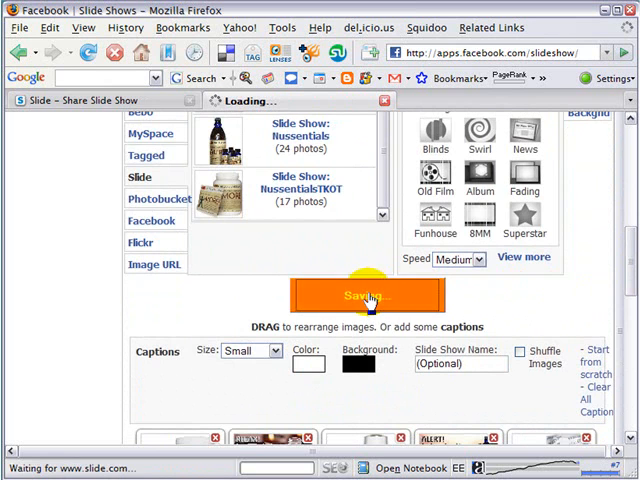
click(368, 296)
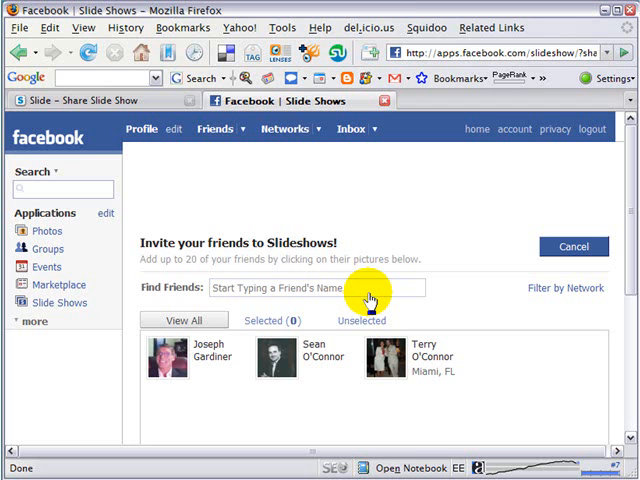
mouse_move(632, 246)
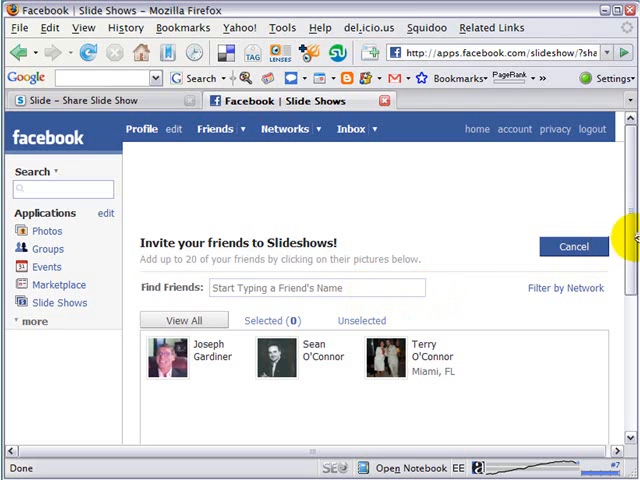
scroll(down, 3)
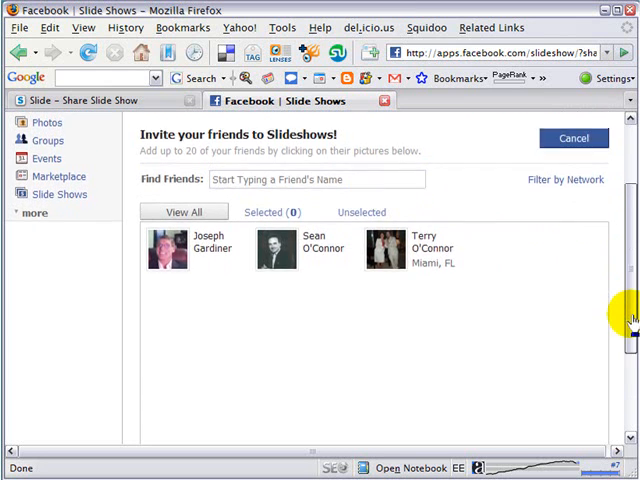
scroll(down, 3)
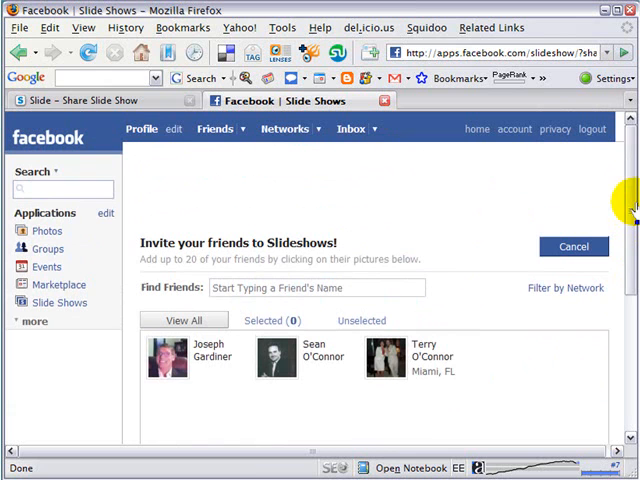
Skip the friend invitations and go to the Slide Shows application page
click(140, 128)
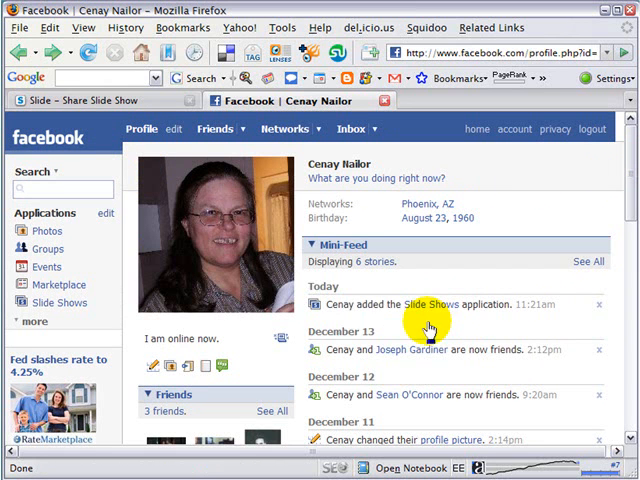
mouse_move(432, 308)
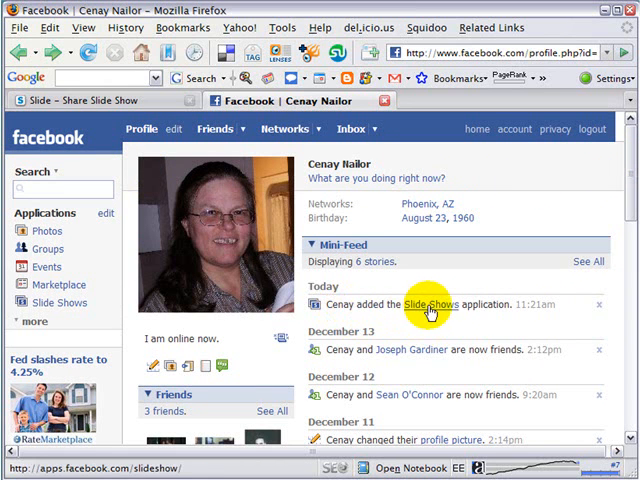
click(432, 304)
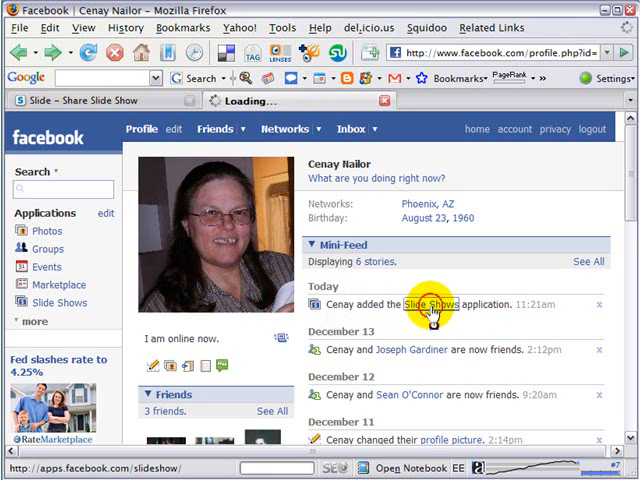
click(428, 304)
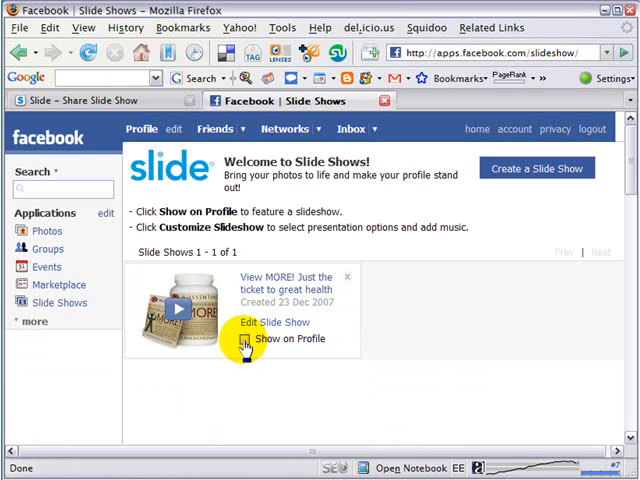
Set the slideshow to Show on Profile and view the New Slide Shows box on the profile
click(244, 340)
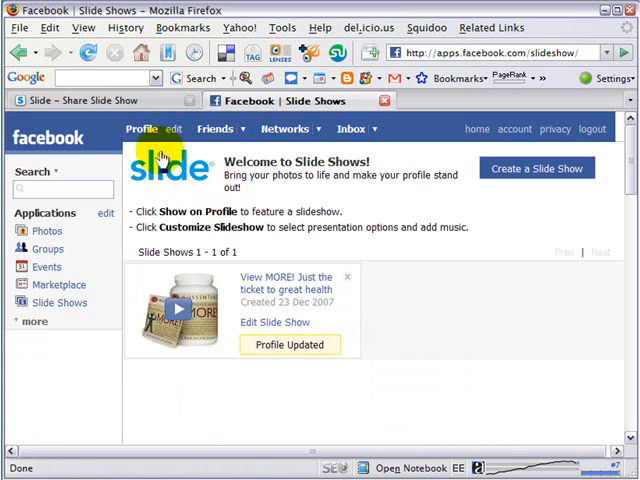
click(140, 128)
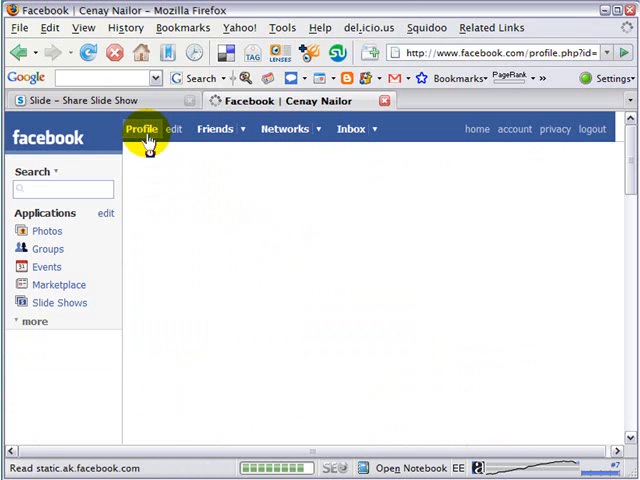
click(140, 128)
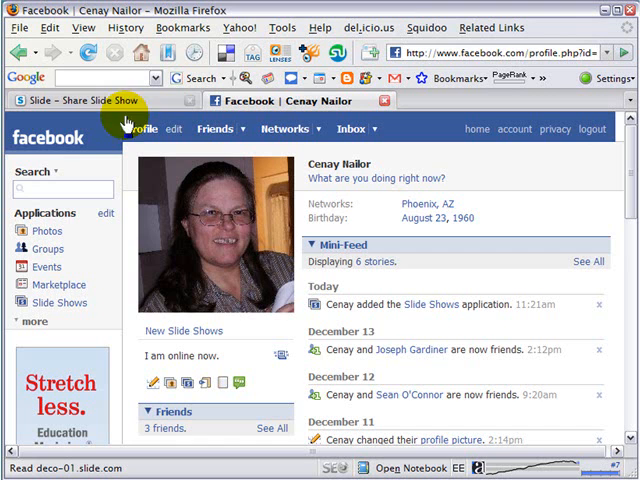
Back on Slide.com's share page, enter the MySpace account email and password in the MySpace form
click(90, 100)
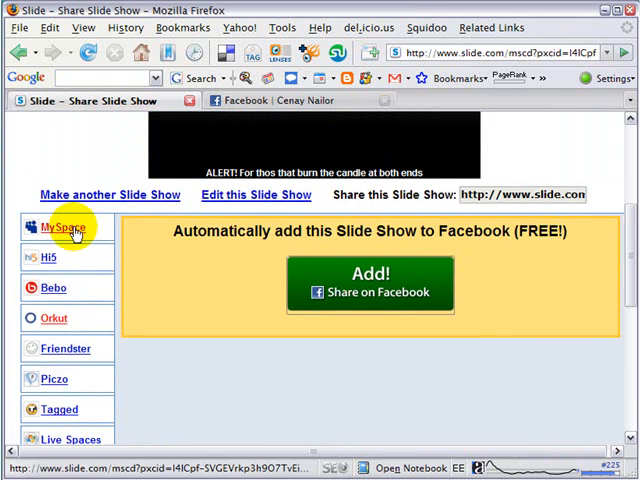
click(58, 228)
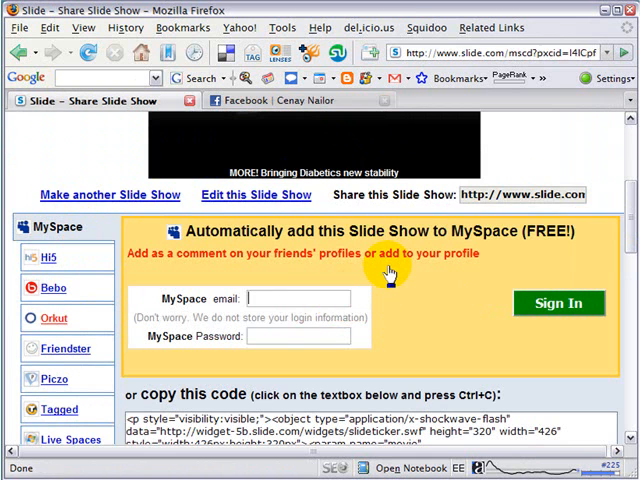
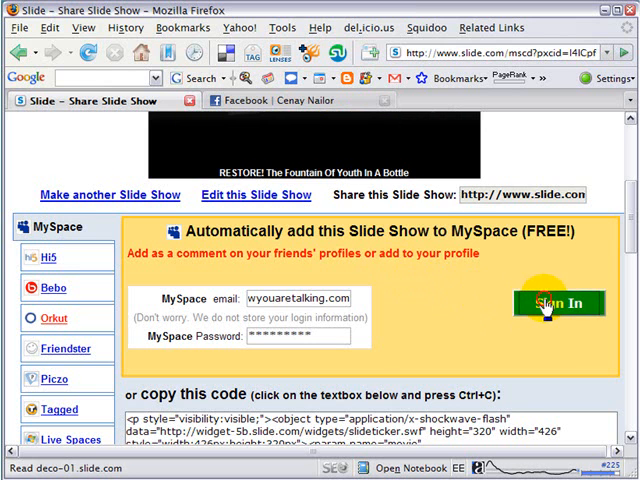
Sign in to MySpace and add the slideshow to the profile's Like to Meet section
click(558, 304)
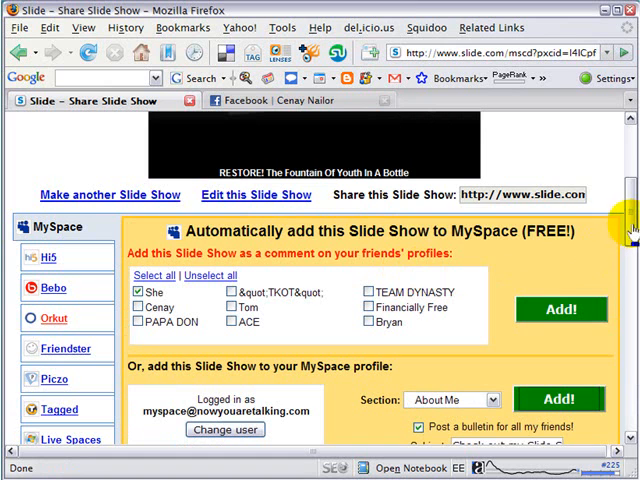
scroll(down, 3)
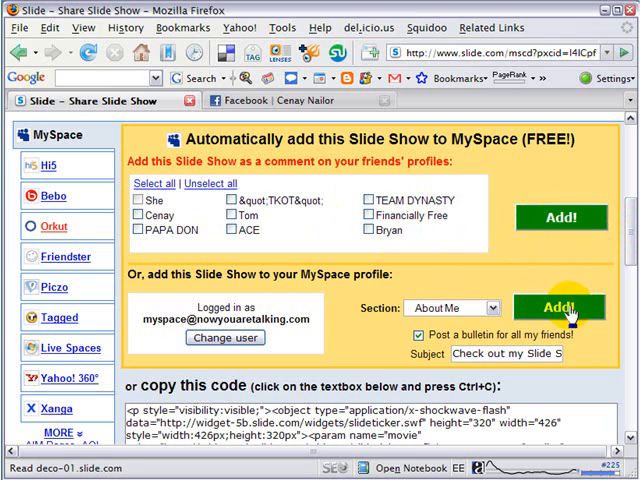
mouse_move(324, 282)
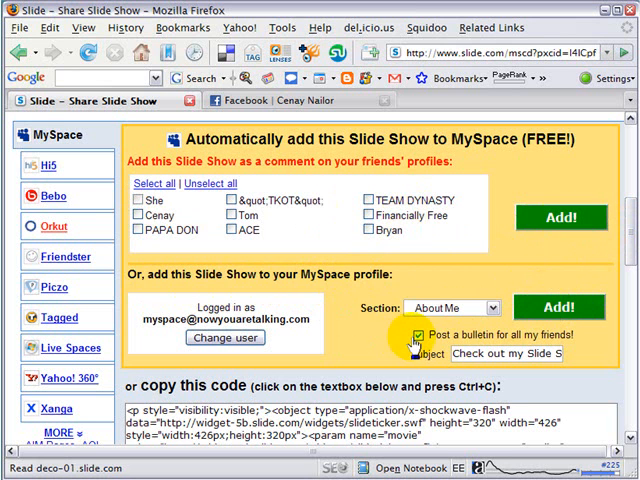
click(560, 308)
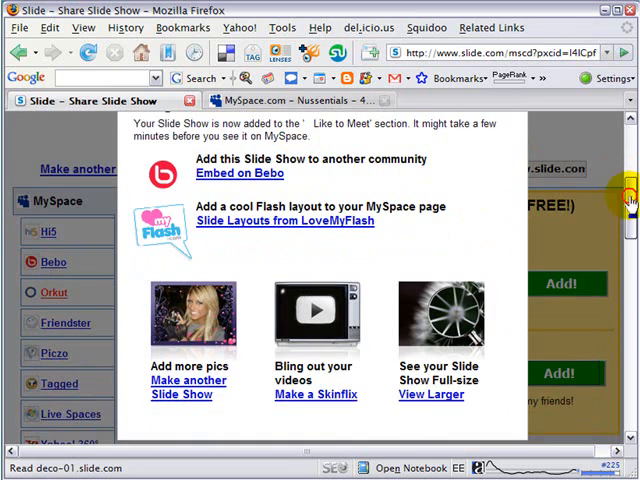
Scroll the share page down to the list of other communities
scroll(down, 3)
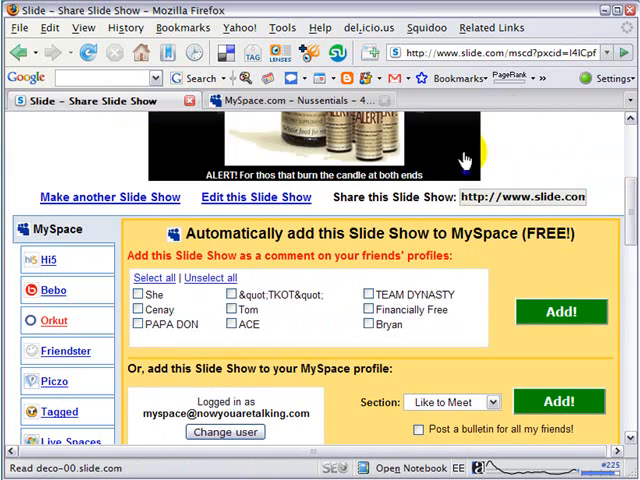
scroll(down, 3)
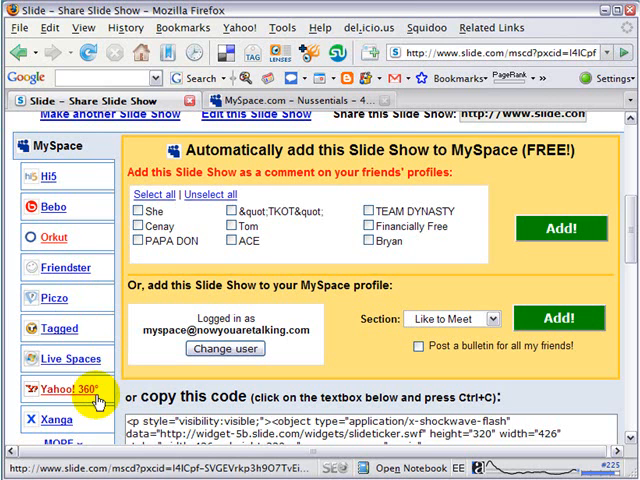
mouse_move(70, 360)
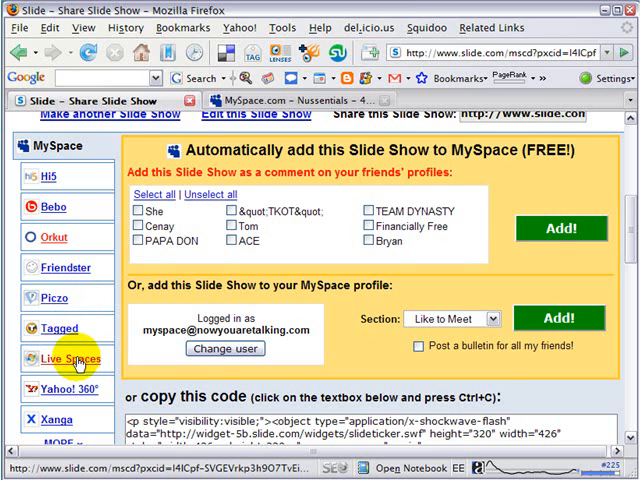